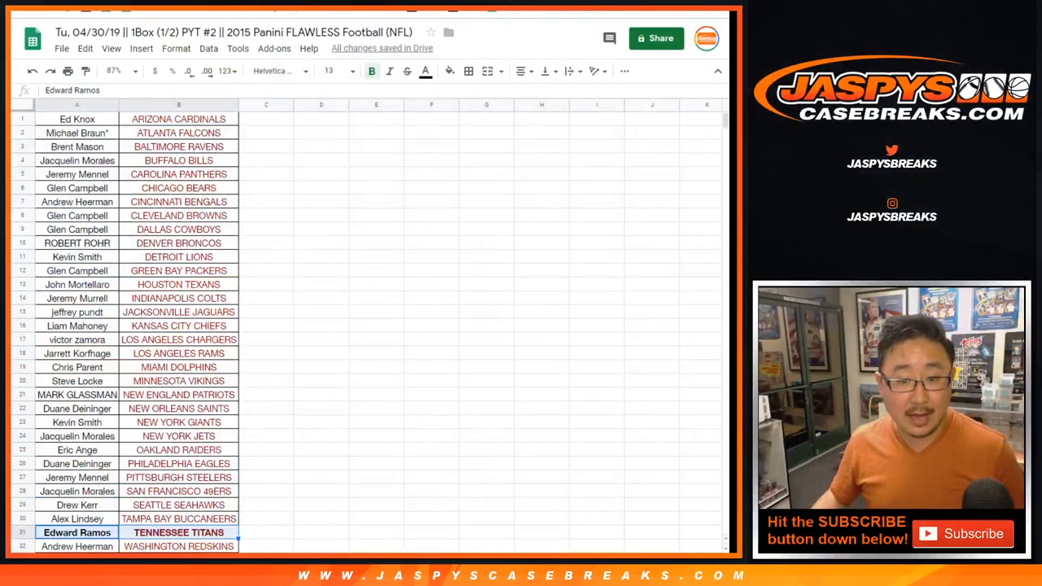
# Step: Bold the hitting teams' rows: Detroit Lions, another hitting team, Green Bay Packers and Cleveland Browns
pyautogui.click(77, 257)
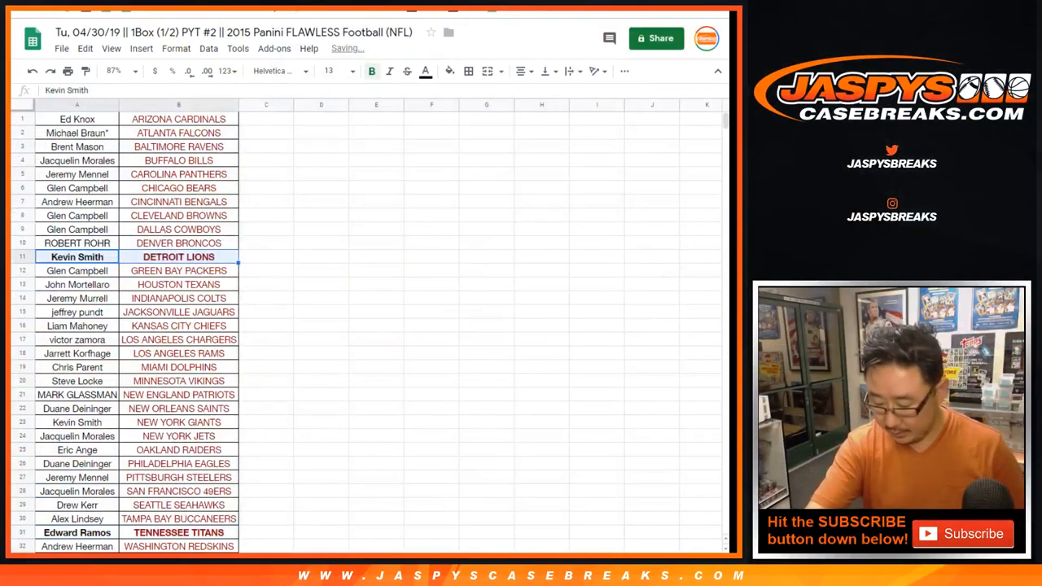
pyautogui.click(77, 381)
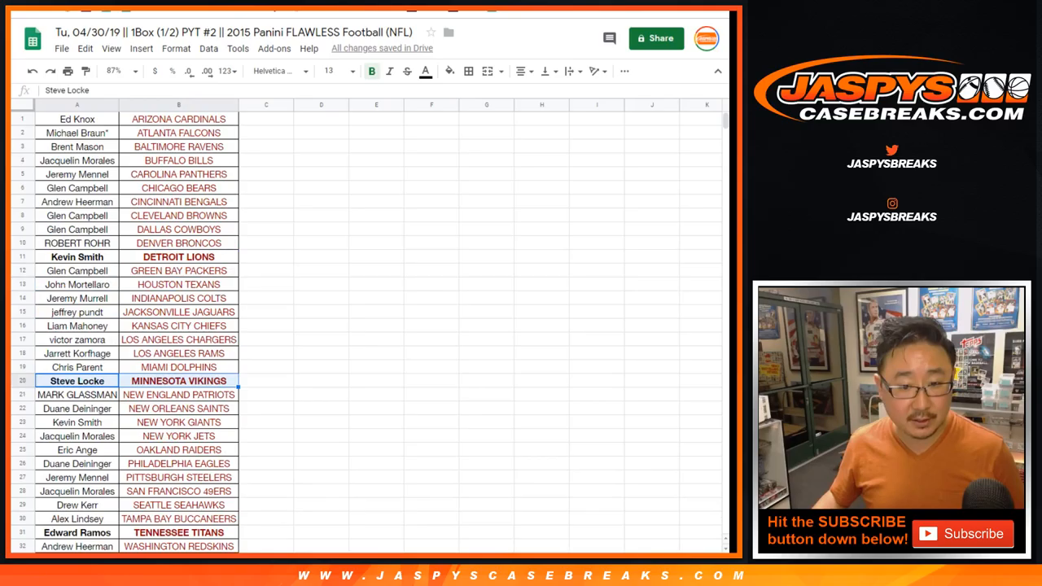
pyautogui.click(76, 326)
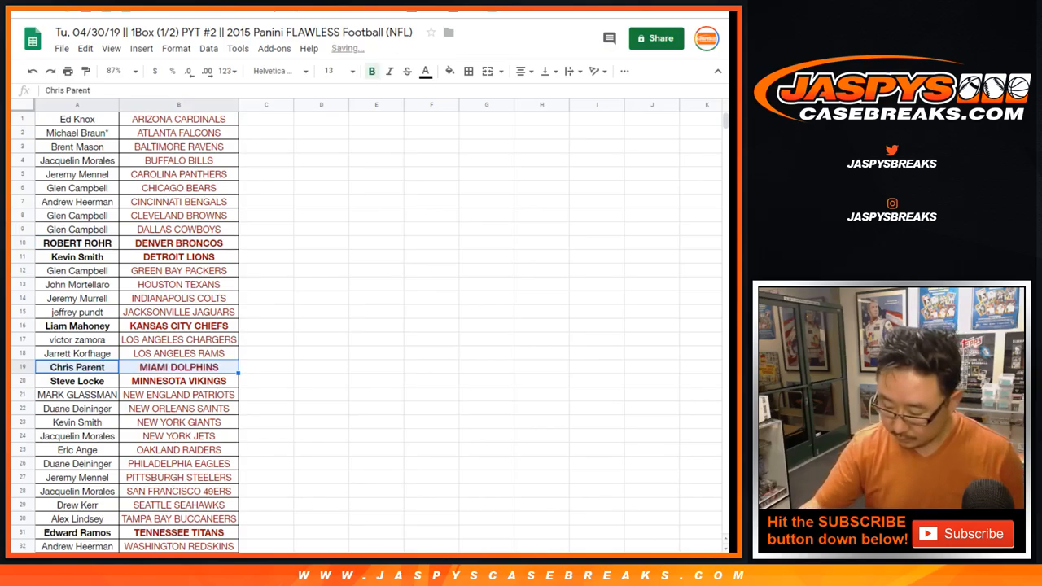
pyautogui.click(77, 270)
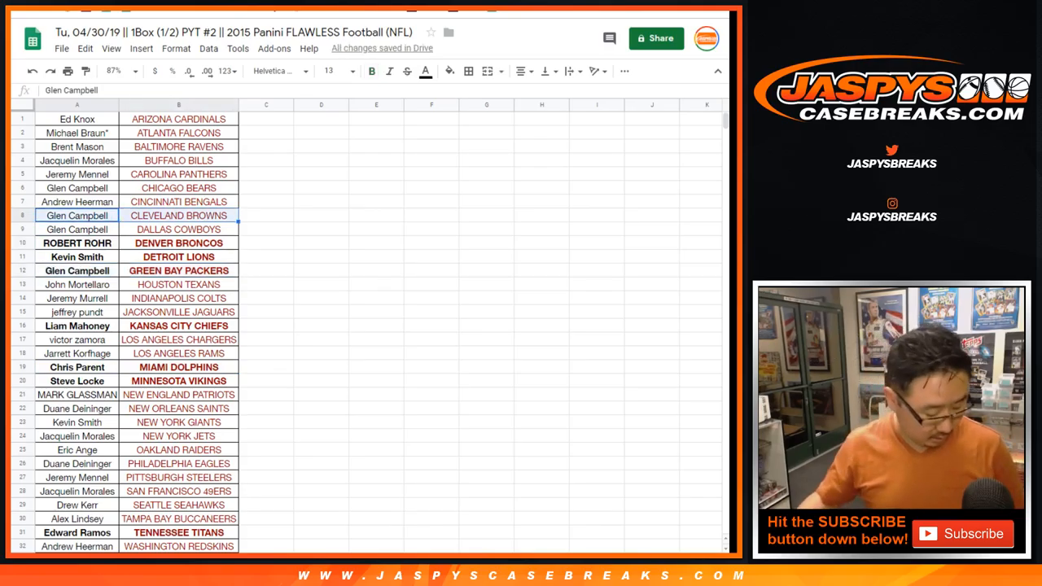
pyautogui.click(76, 119)
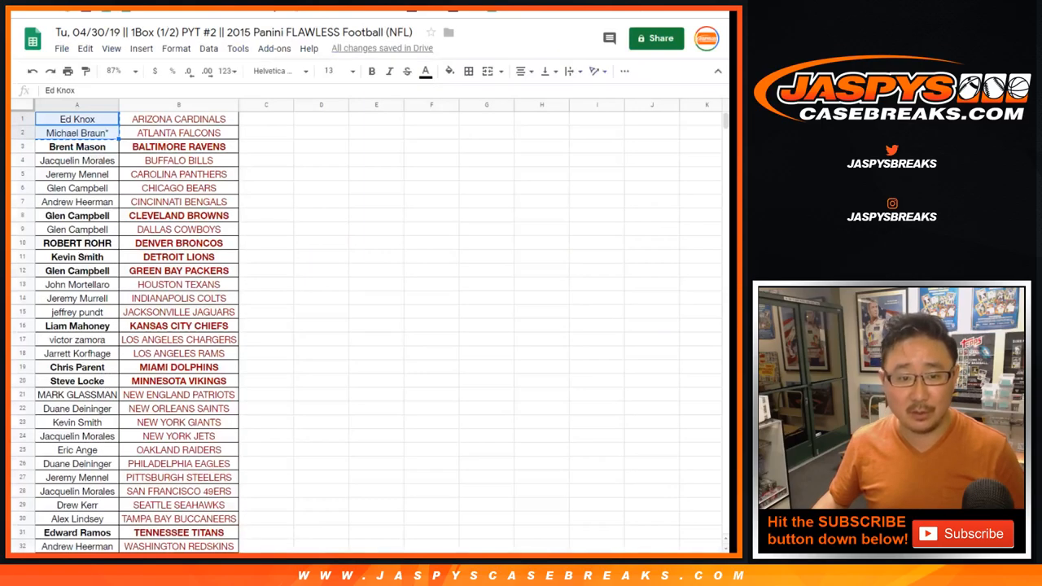
# Step: Select the Dallas Cowboys owner's name and begin gathering names from unbolded rows
pyautogui.click(76, 161)
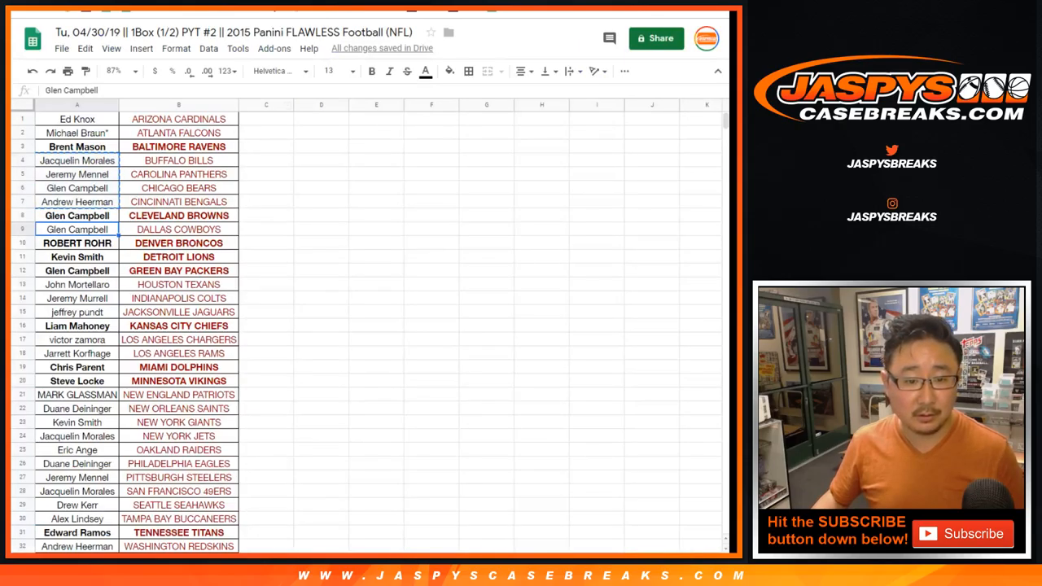
pyautogui.click(77, 313)
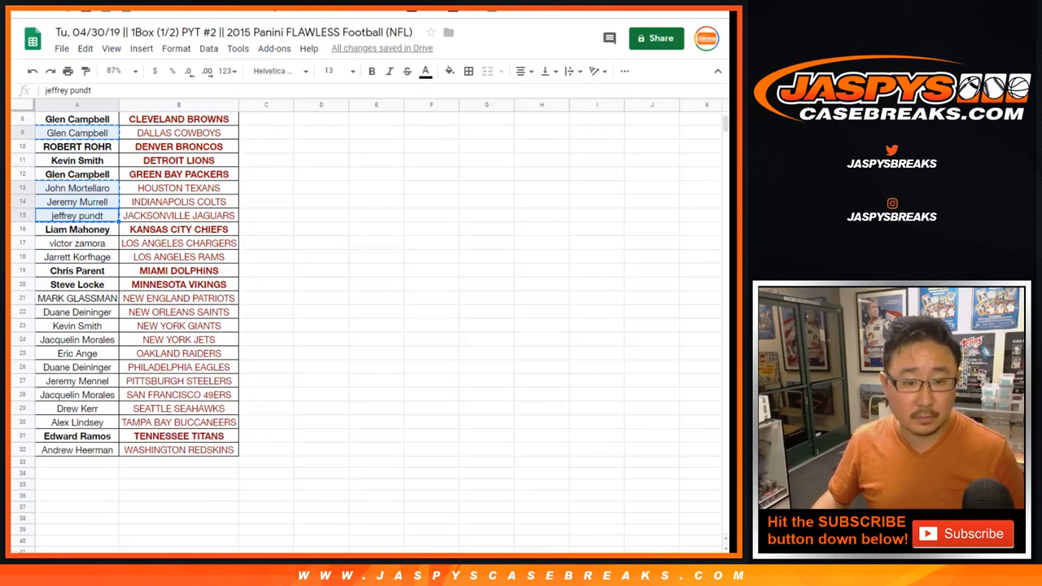
# Step: Add the remaining unbolded owner names to the selection for the RANDOM.ORG list randomizer
pyautogui.click(77, 297)
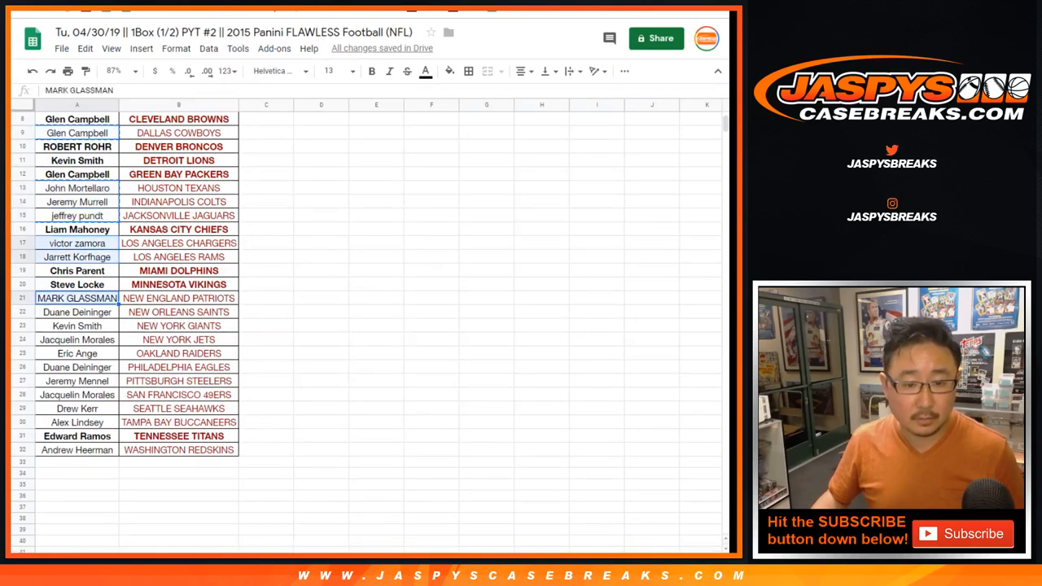
pyautogui.click(76, 366)
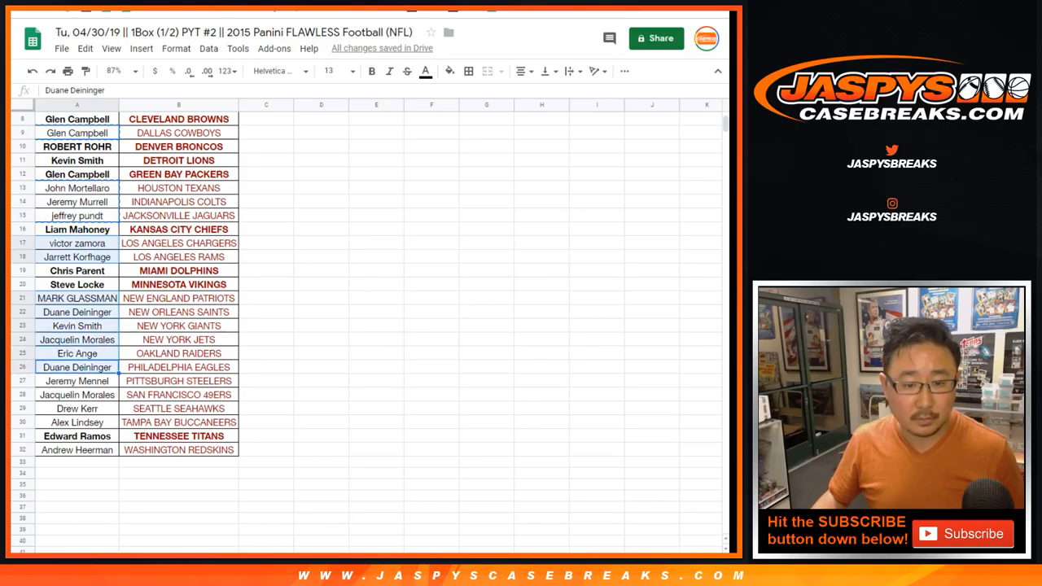
pyautogui.click(76, 421)
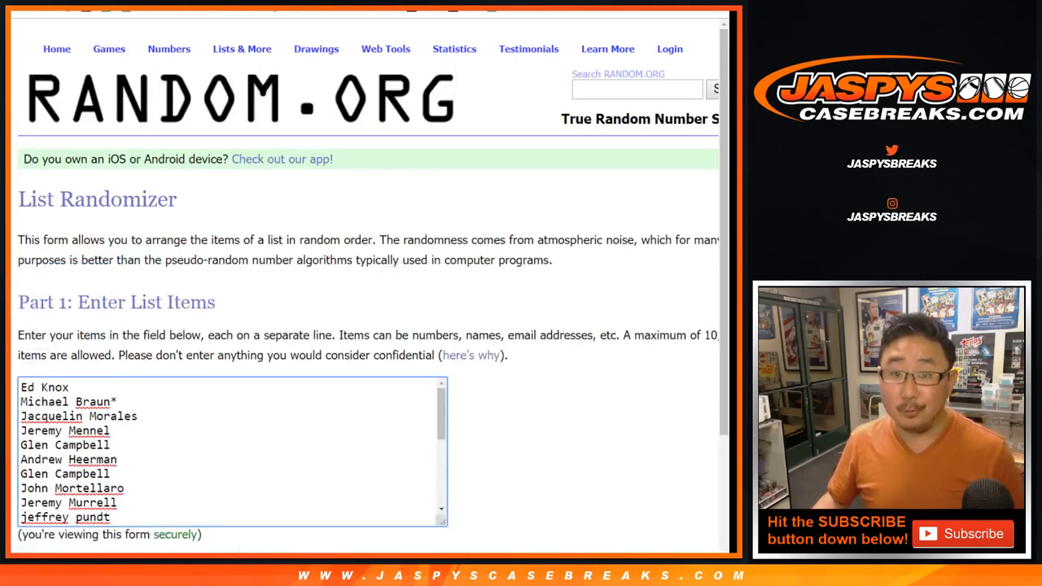
pyautogui.scroll(-3)
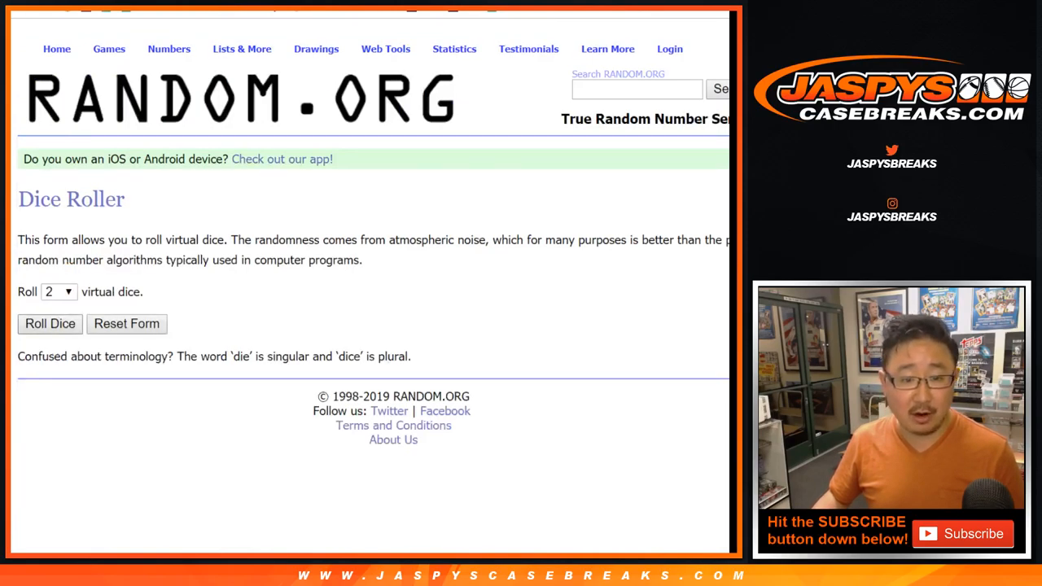
pyautogui.click(49, 322)
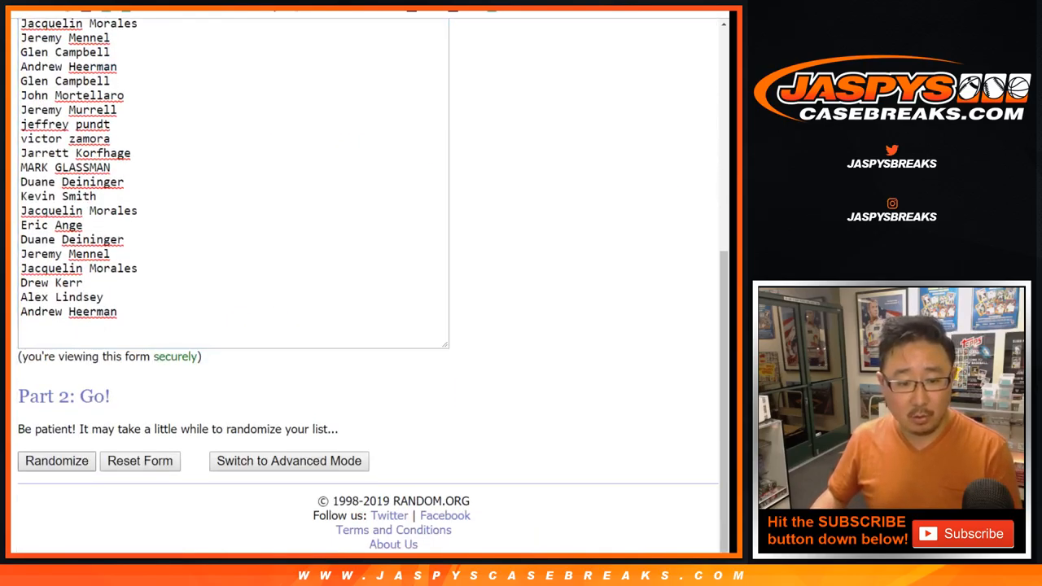
pyautogui.click(55, 461)
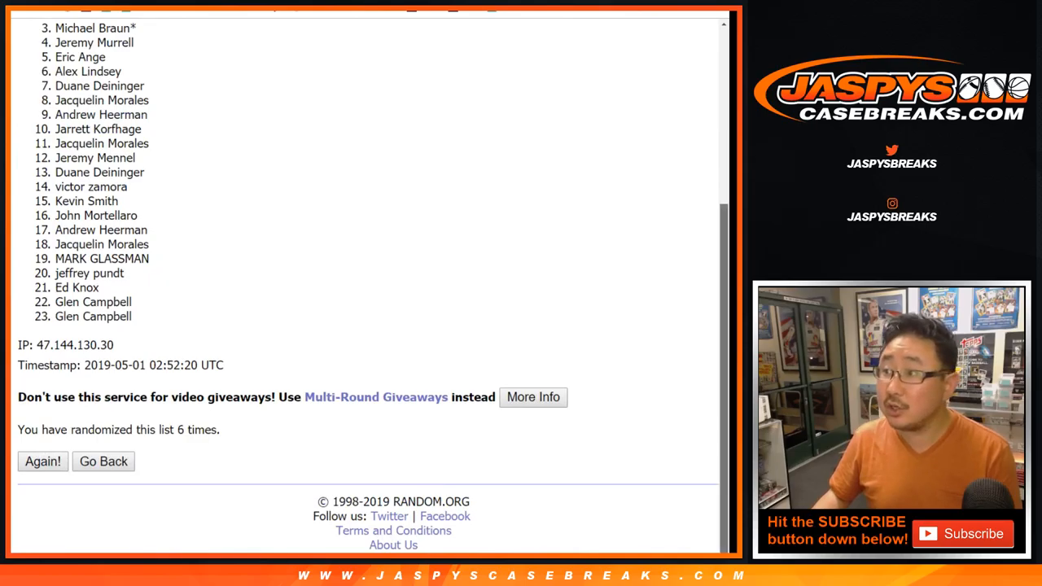
pyautogui.scroll(3)
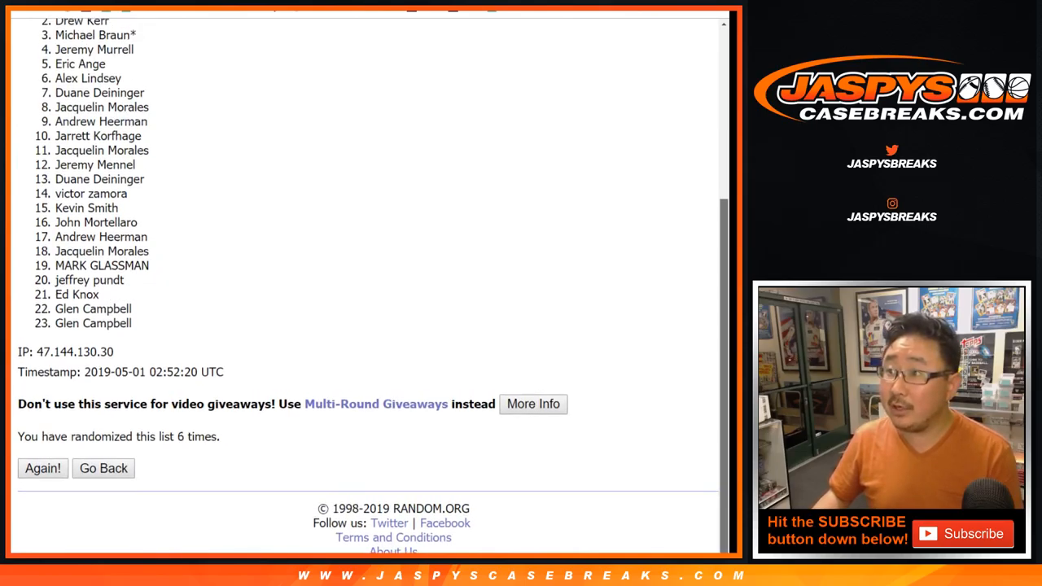
pyautogui.scroll(3)
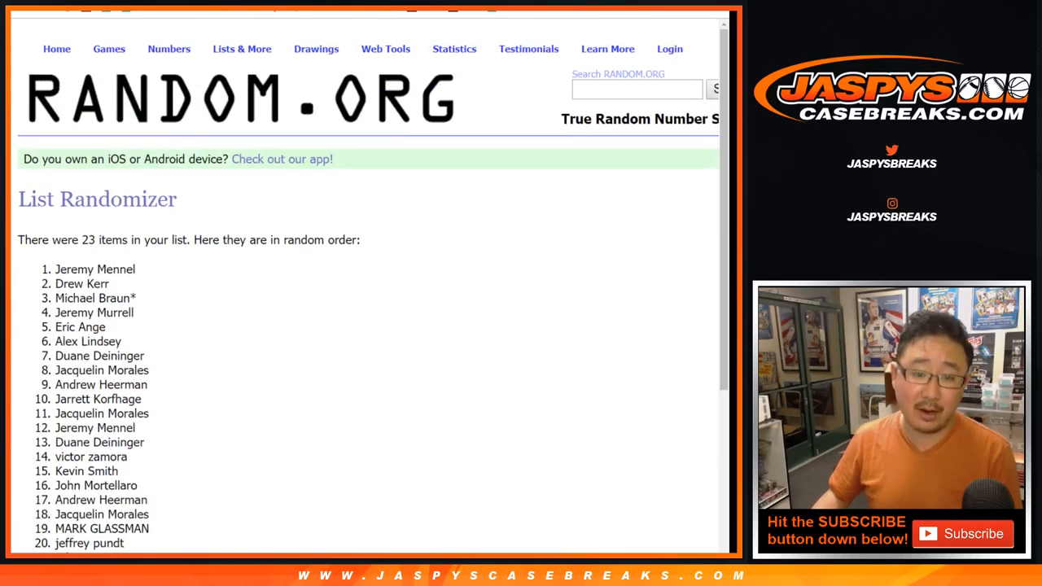
pyautogui.doubleClick(95, 268)
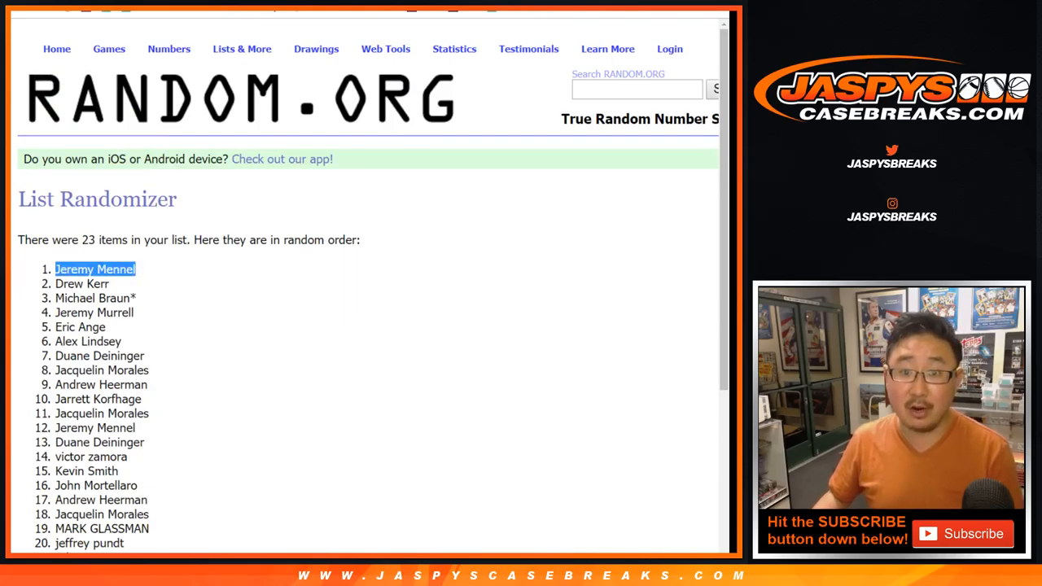